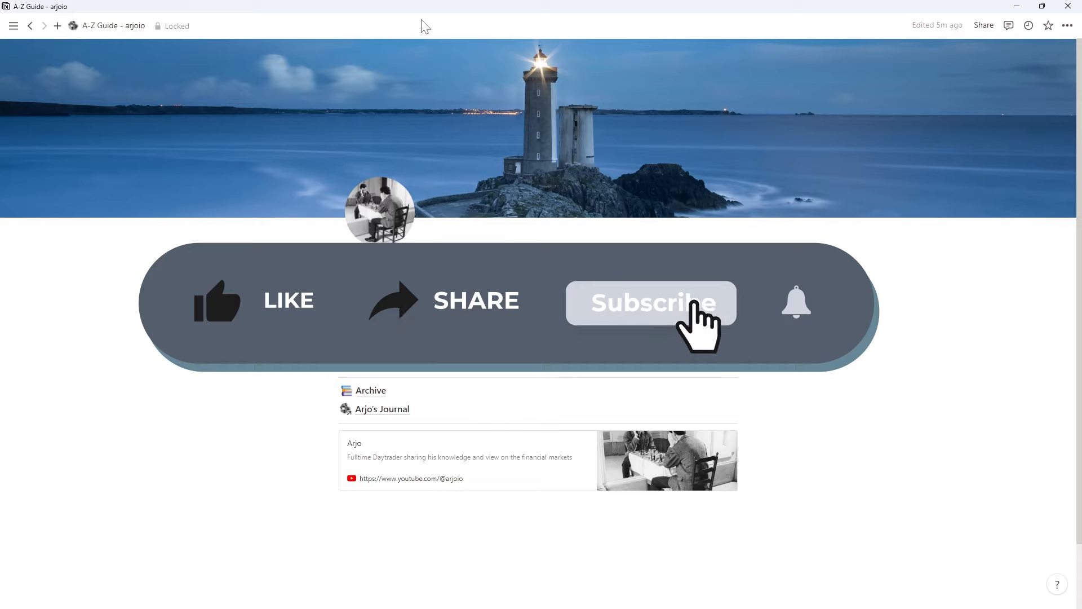
Visit Arjo's Journal, return to A-Z Guide, then open Archive's Video Notes page.
{"action": "left_click", "coordinate": [649, 302]}
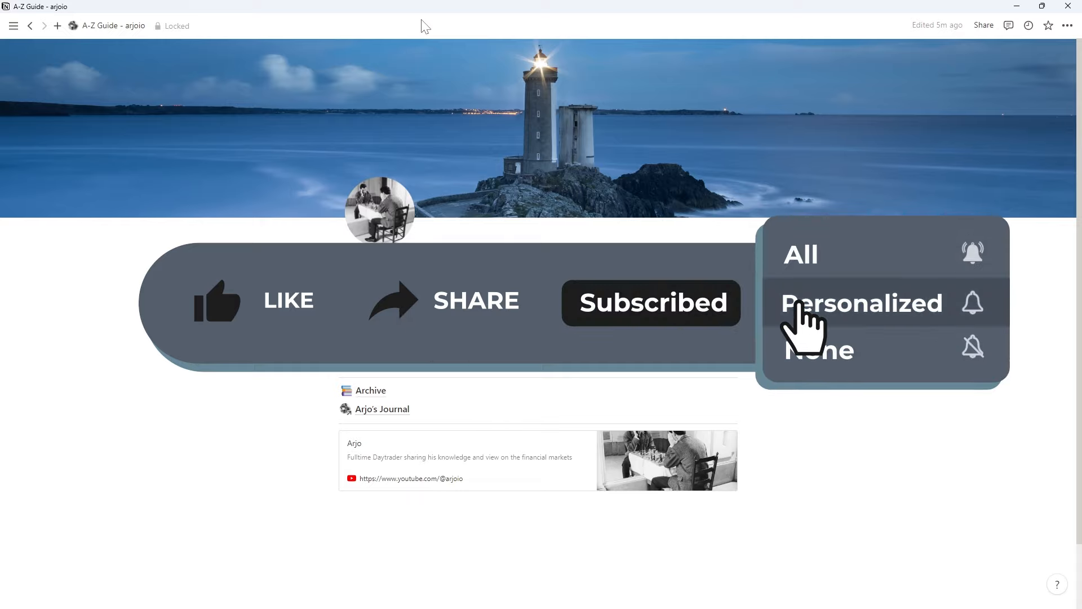
{"action": "left_click", "coordinate": [796, 302]}
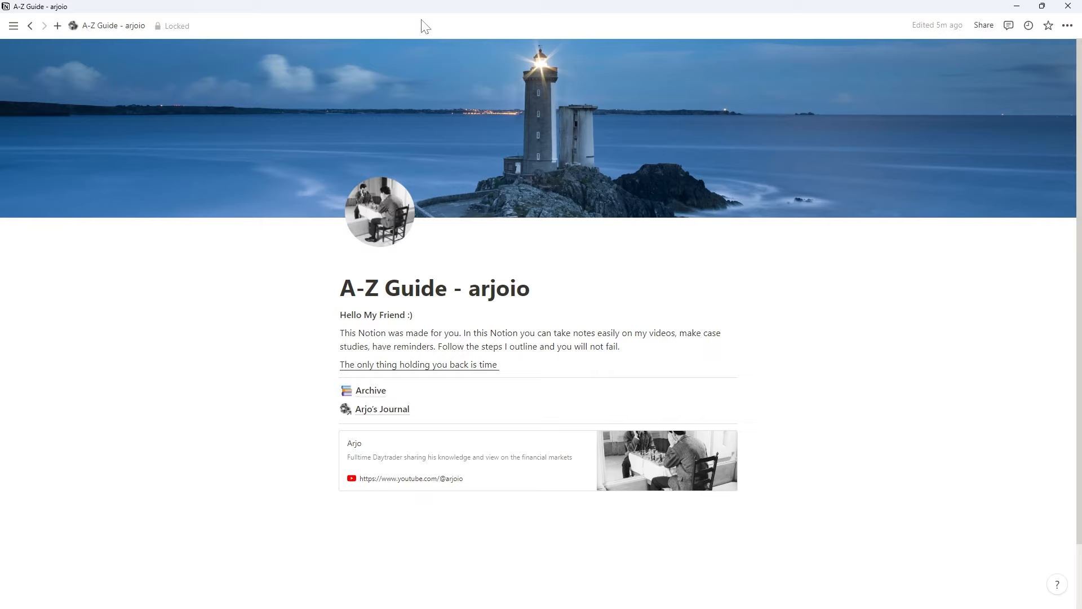
{"action": "mouse_move", "coordinate": [440, 390]}
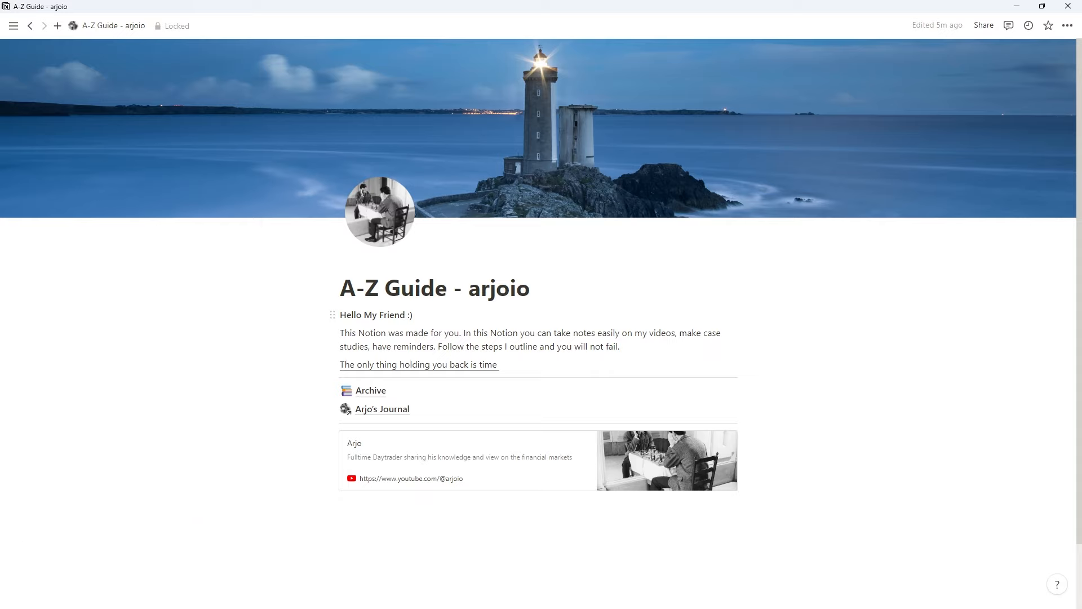
{"action": "mouse_move", "coordinate": [937, 25]}
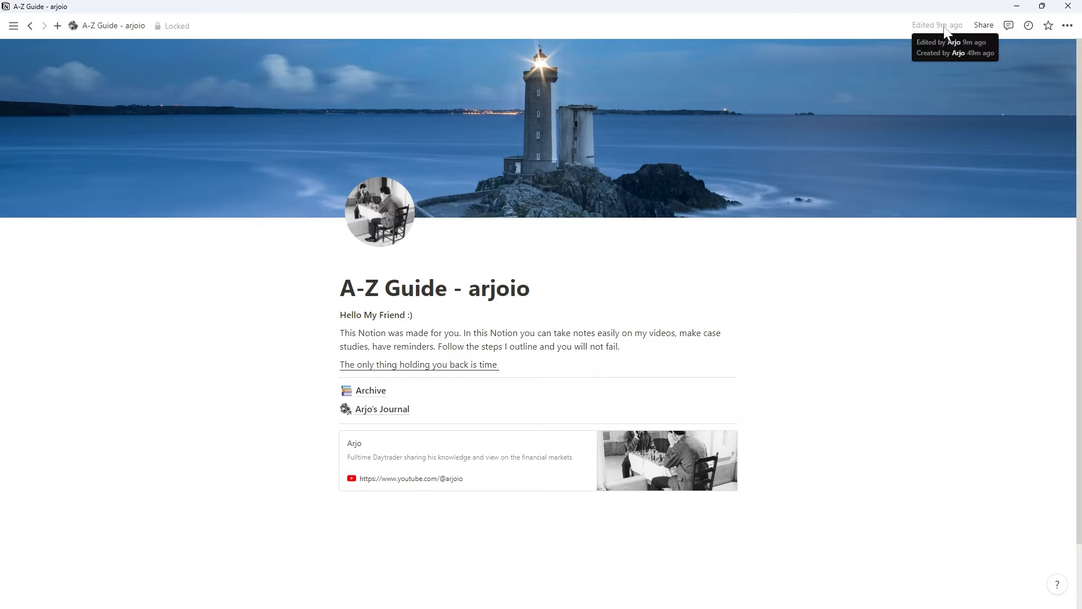
{"action": "mouse_move", "coordinate": [955, 41]}
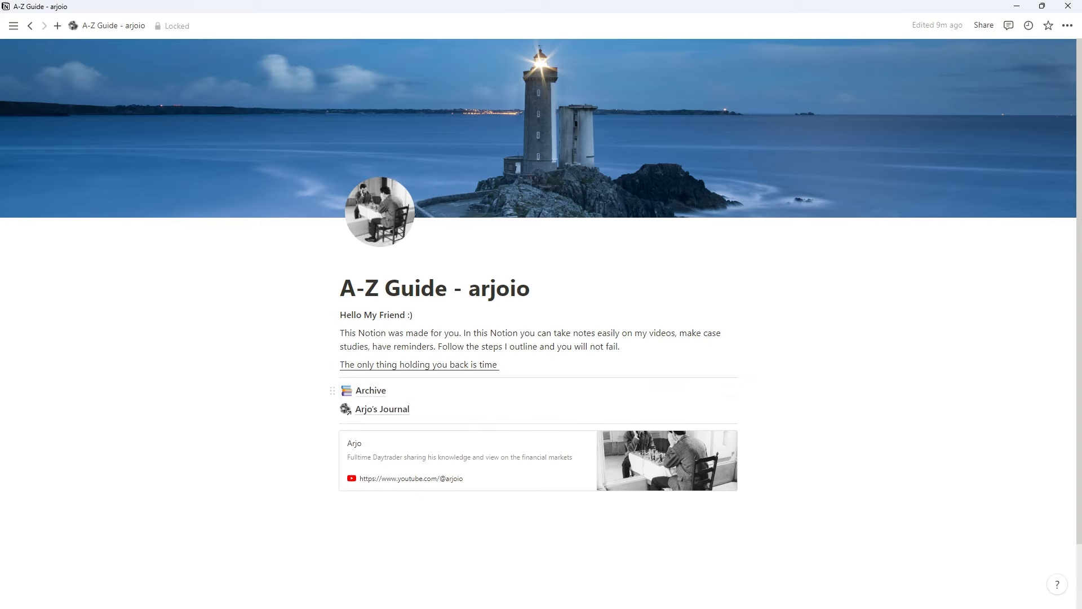
{"action": "left_click", "coordinate": [381, 409]}
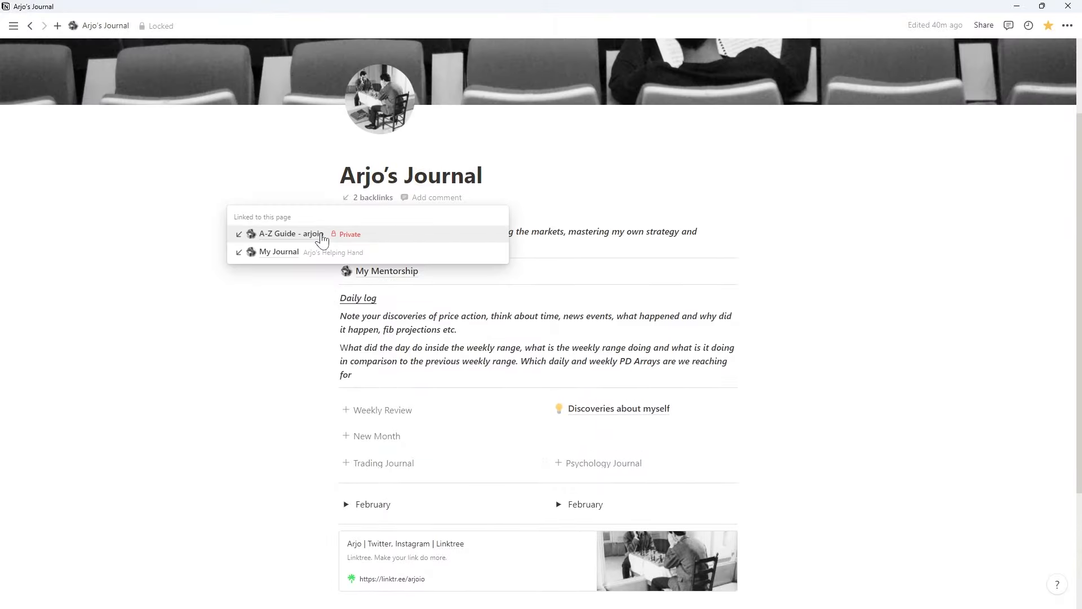
{"action": "left_click", "coordinate": [288, 233]}
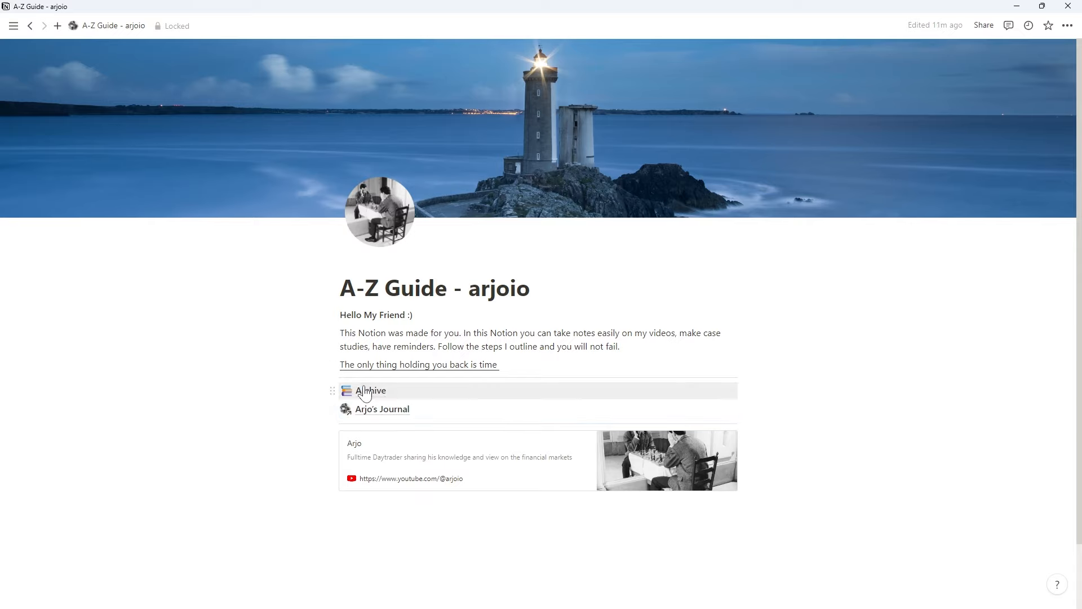
{"action": "left_click", "coordinate": [371, 390]}
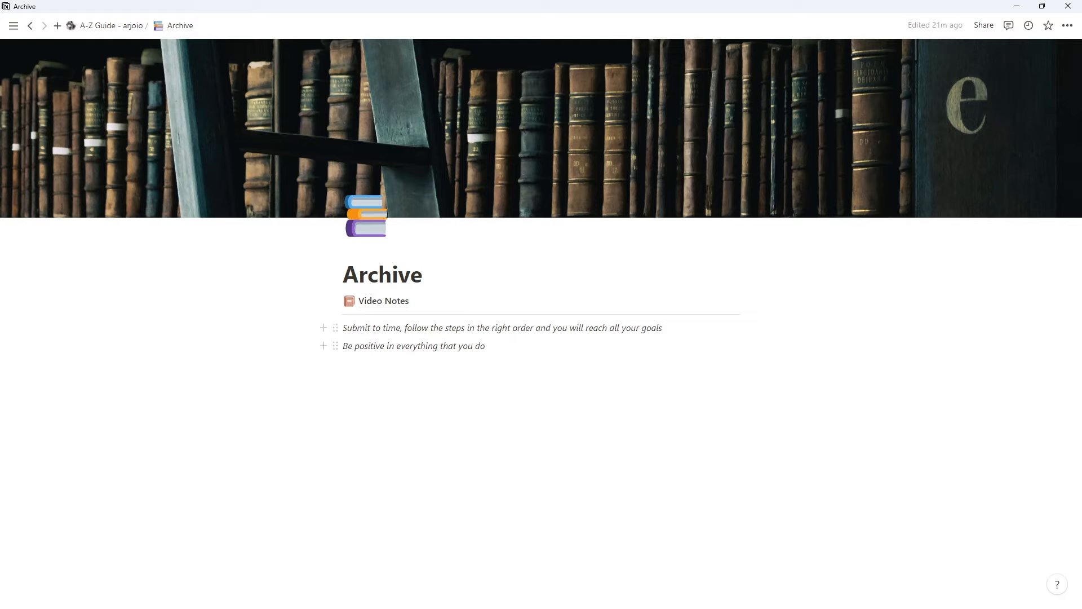
{"action": "left_click", "coordinate": [384, 301]}
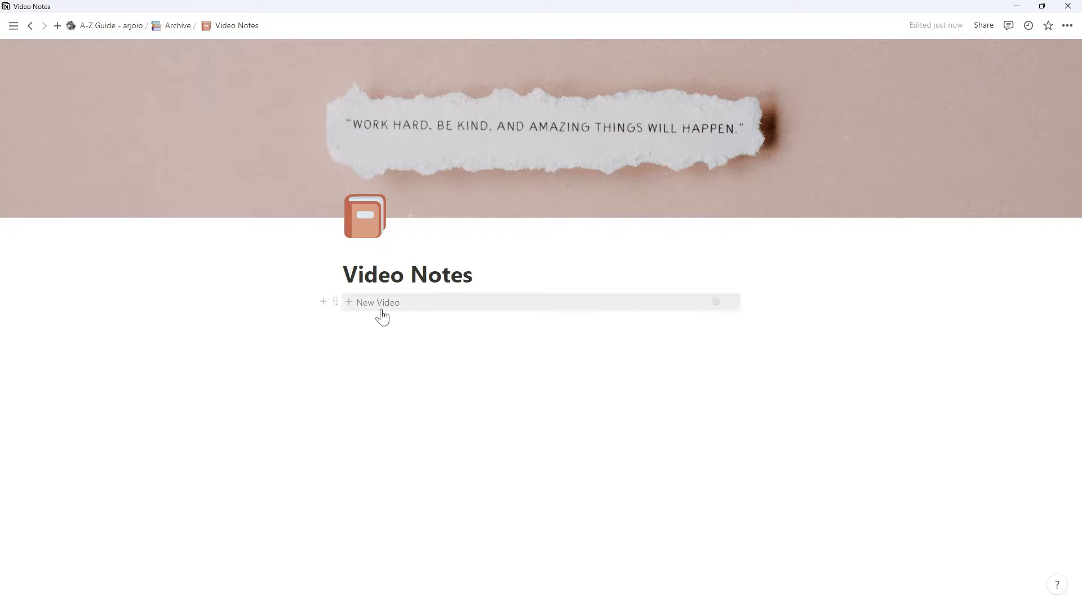
Insert a New Video template entry in Video Notes and open it.
{"action": "left_click", "coordinate": [378, 302]}
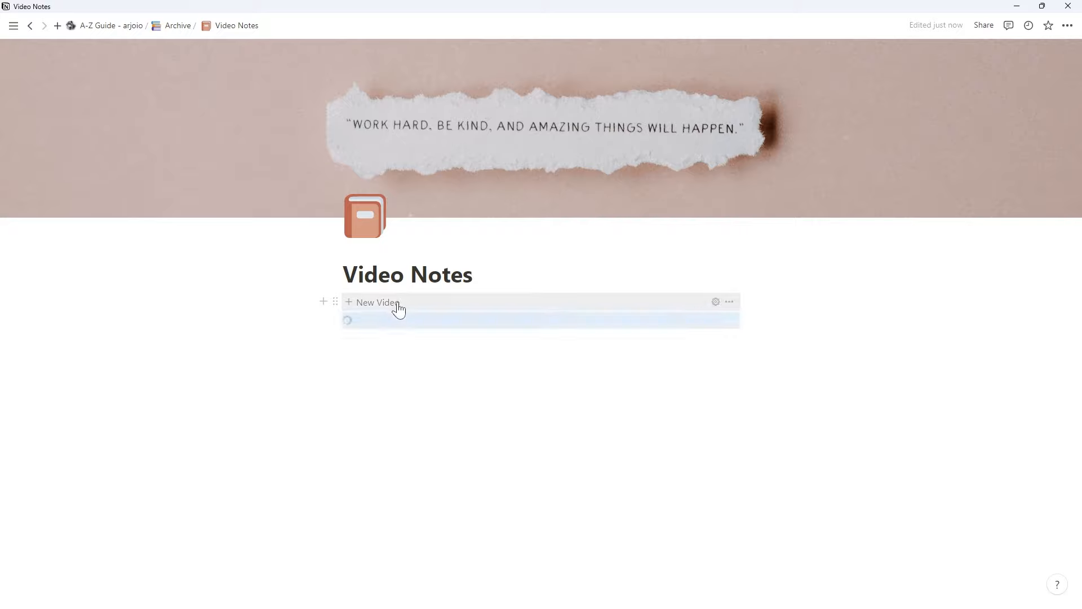
{"action": "left_click", "coordinate": [377, 302]}
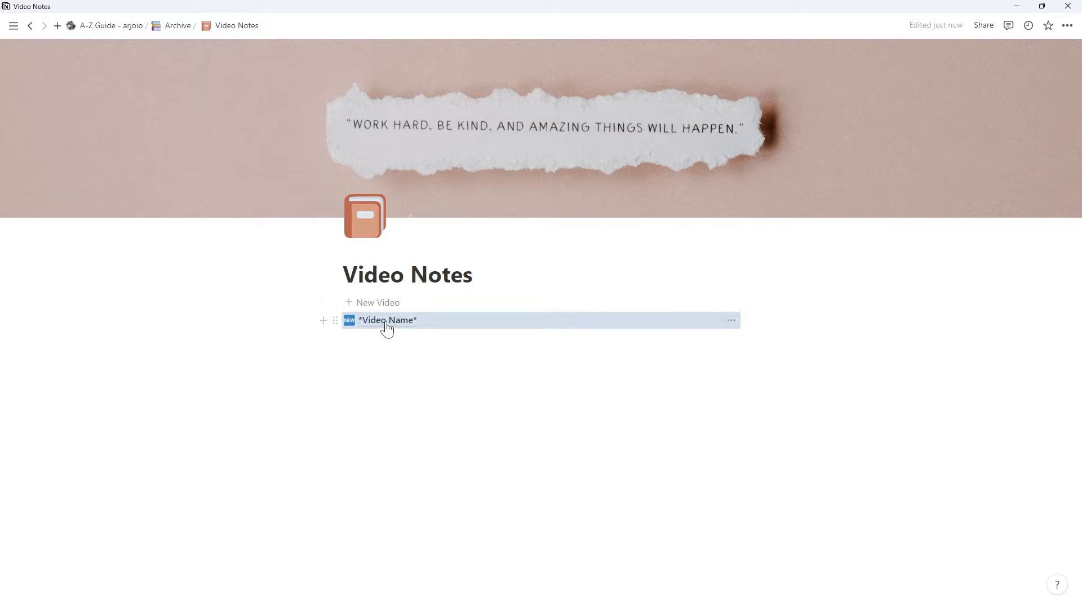
{"action": "left_click", "coordinate": [388, 320]}
{"action": "type", "text": "1. Orde"}
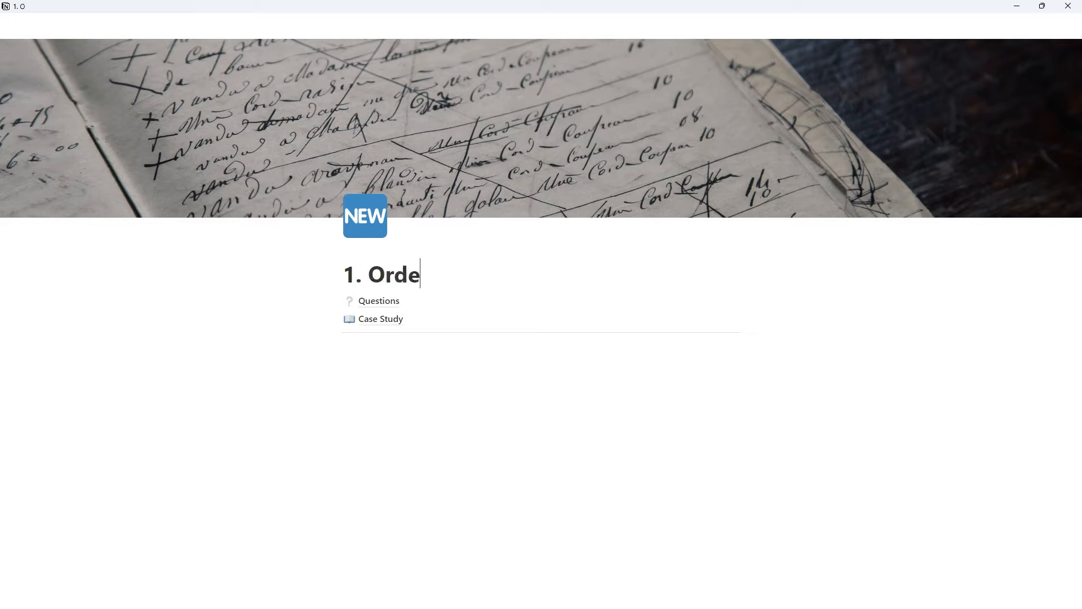
Finish the title with 'r Block' so it reads '1. Order Block'.
{"action": "type", "text": "r Block"}
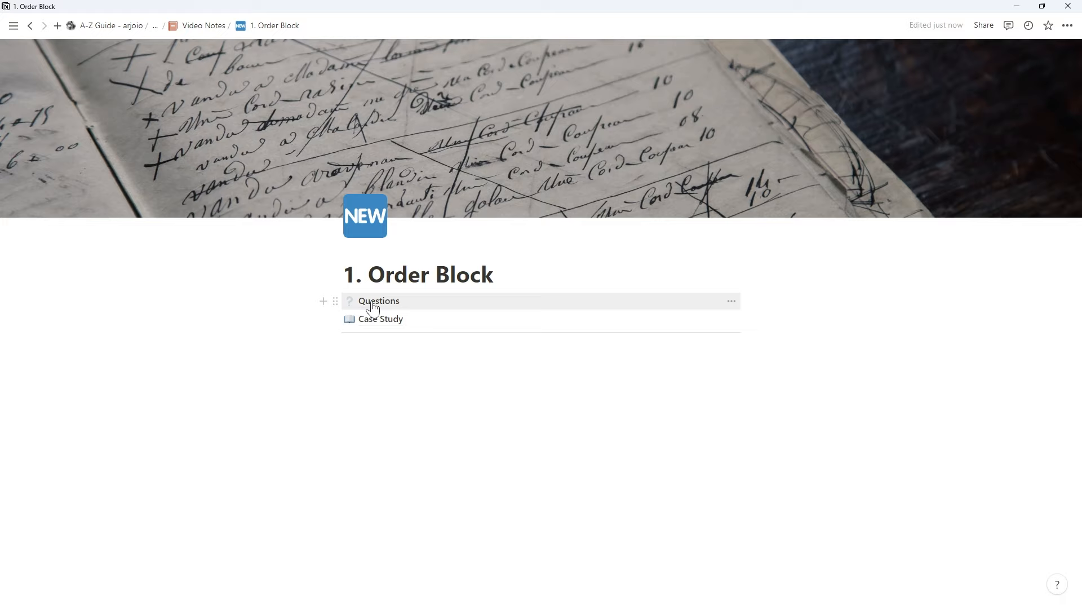
{"action": "left_click", "coordinate": [493, 274]}
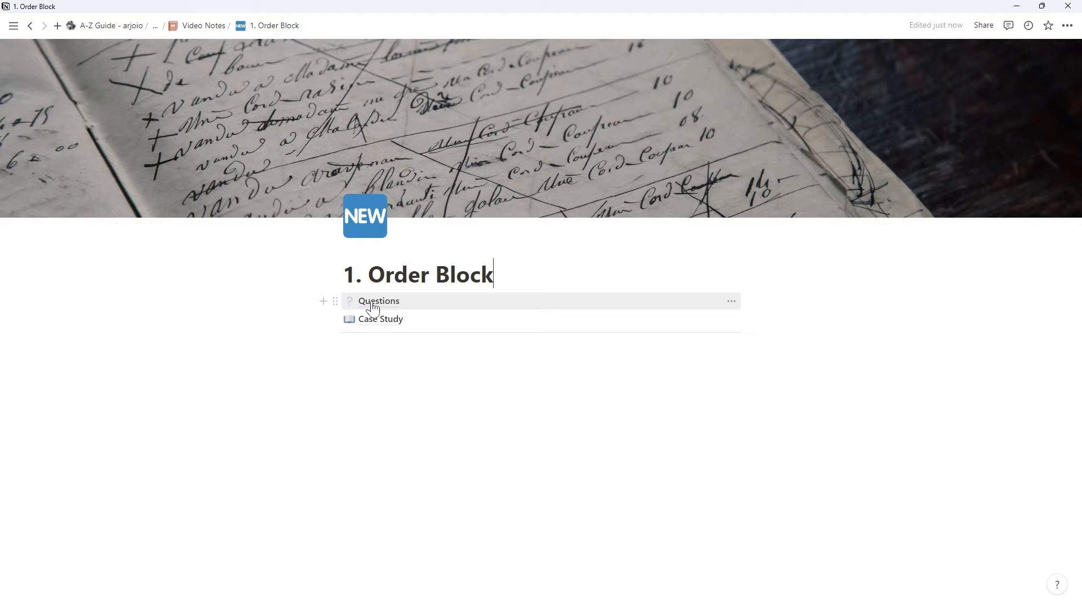
{"action": "left_click", "coordinate": [378, 301]}
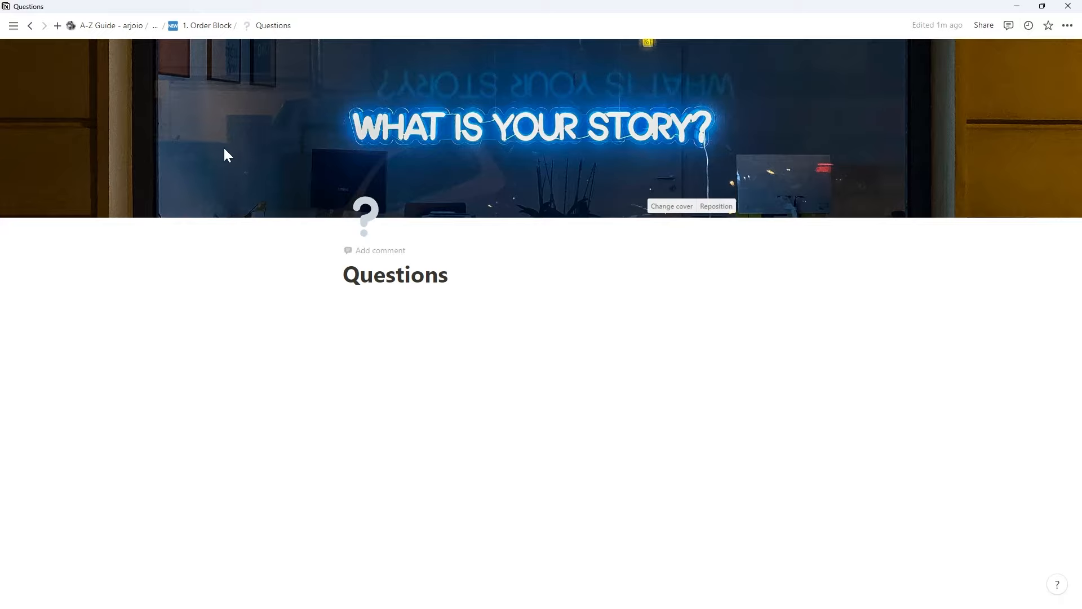
{"action": "left_click", "coordinate": [209, 25]}
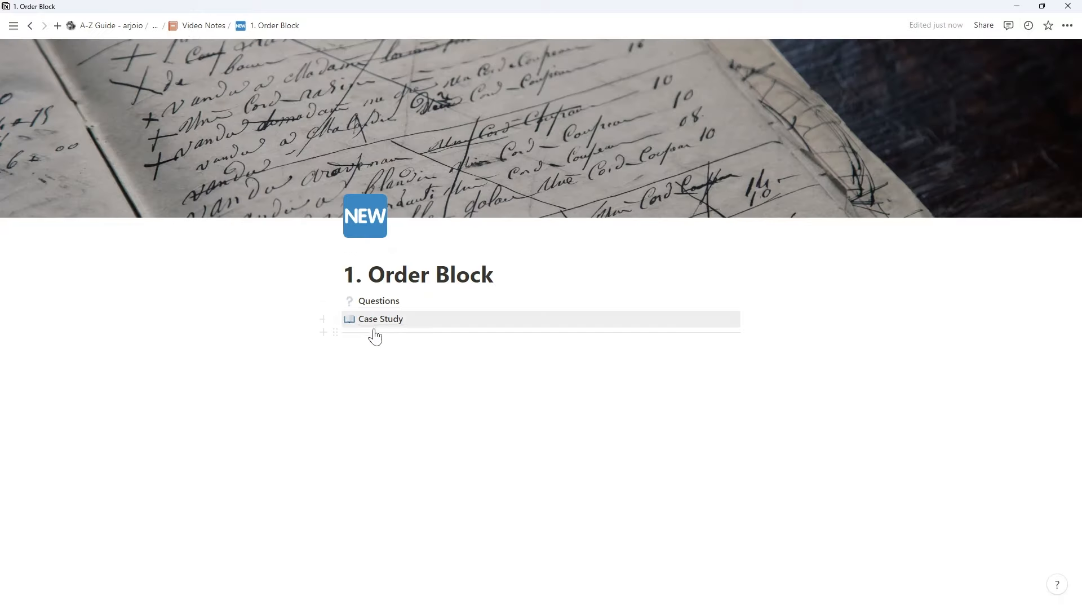
Open the Case Study page linked from '1. Order Block'.
{"action": "left_click", "coordinate": [380, 318]}
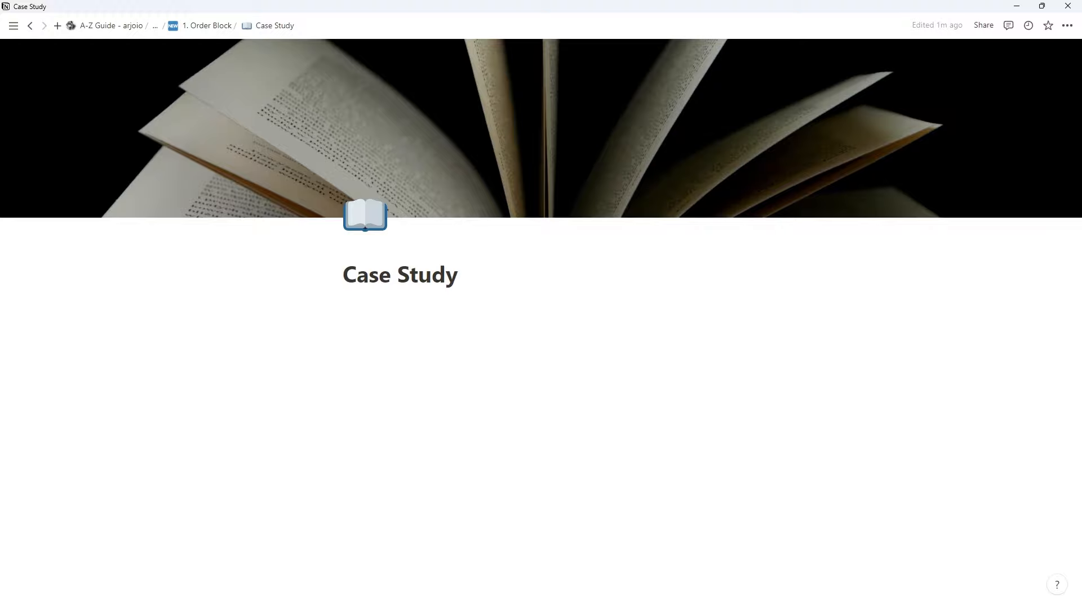
Type 'Demo Money ;)' and return to the A-Z Guide home page via the breadcrumb.
{"action": "type", "text": "Demo Money ;)"}
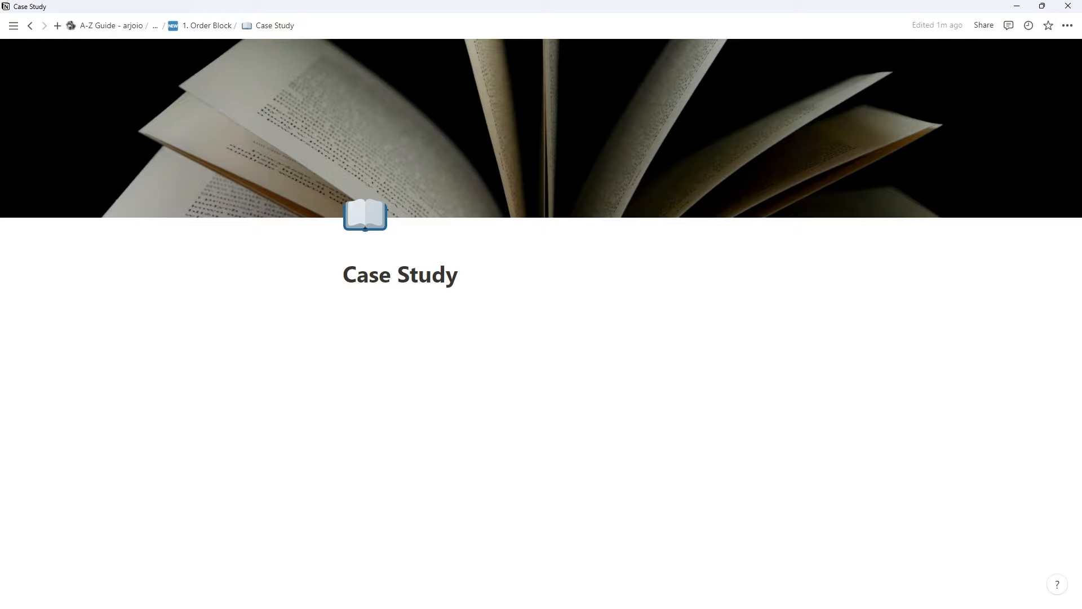
{"action": "left_click", "coordinate": [110, 26]}
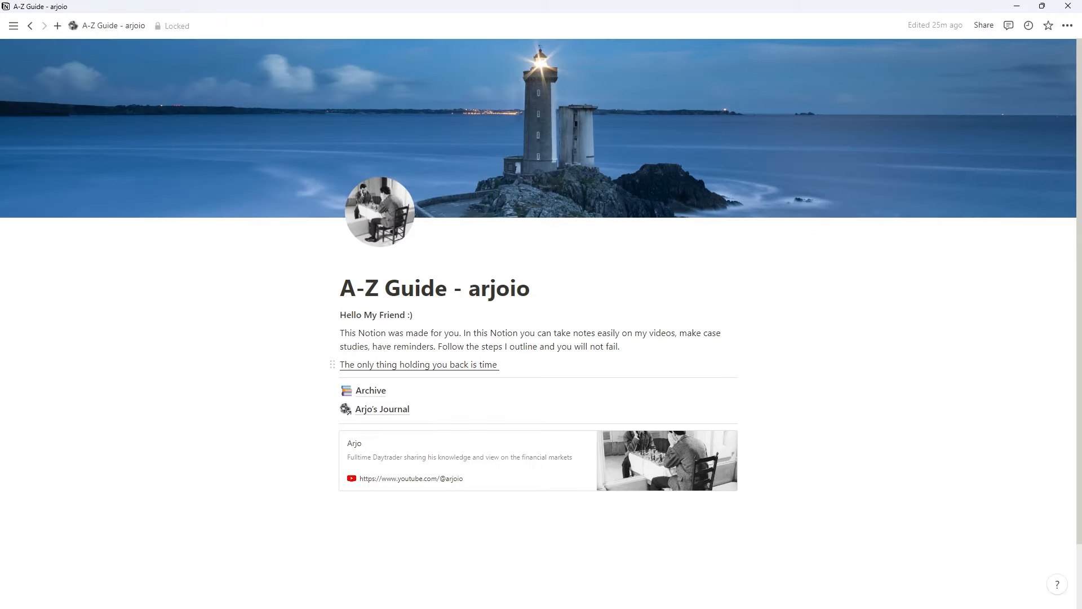
{"action": "triple_click", "coordinate": [419, 365]}
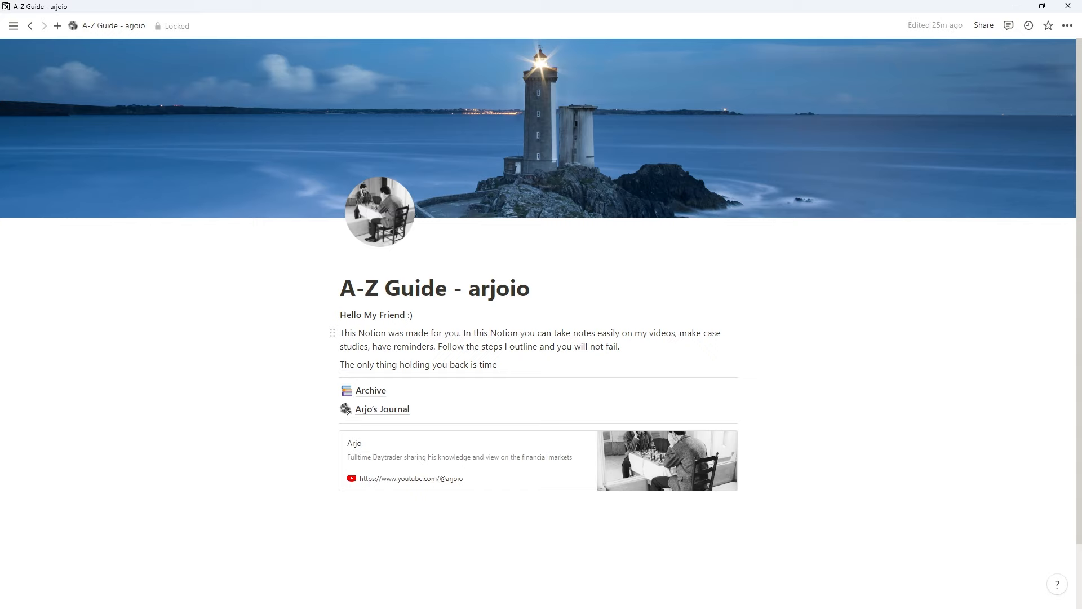
{"action": "left_click", "coordinate": [371, 390]}
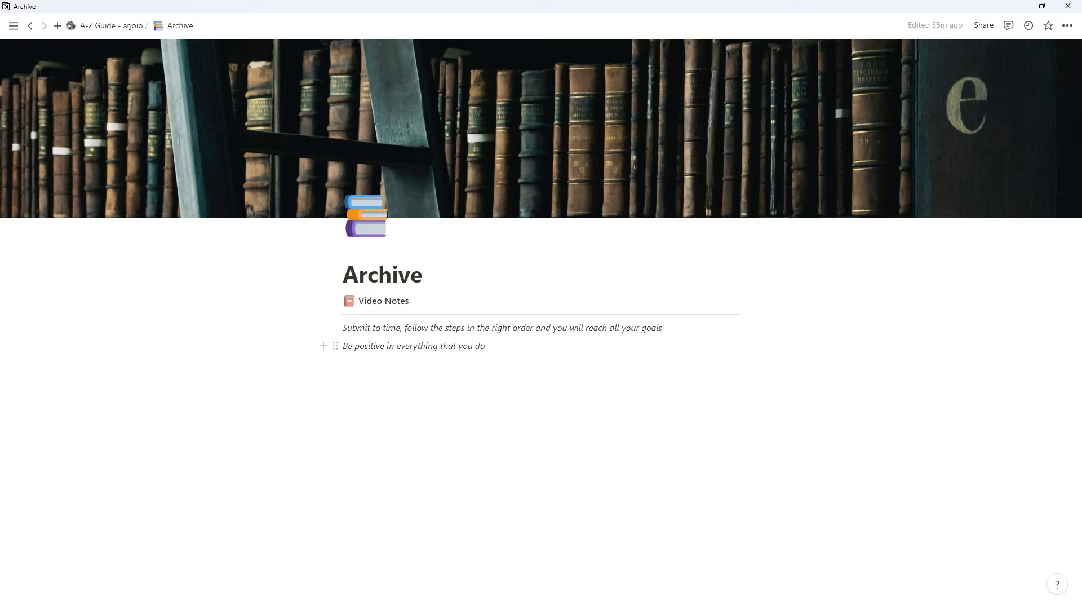
{"action": "left_click", "coordinate": [483, 345]}
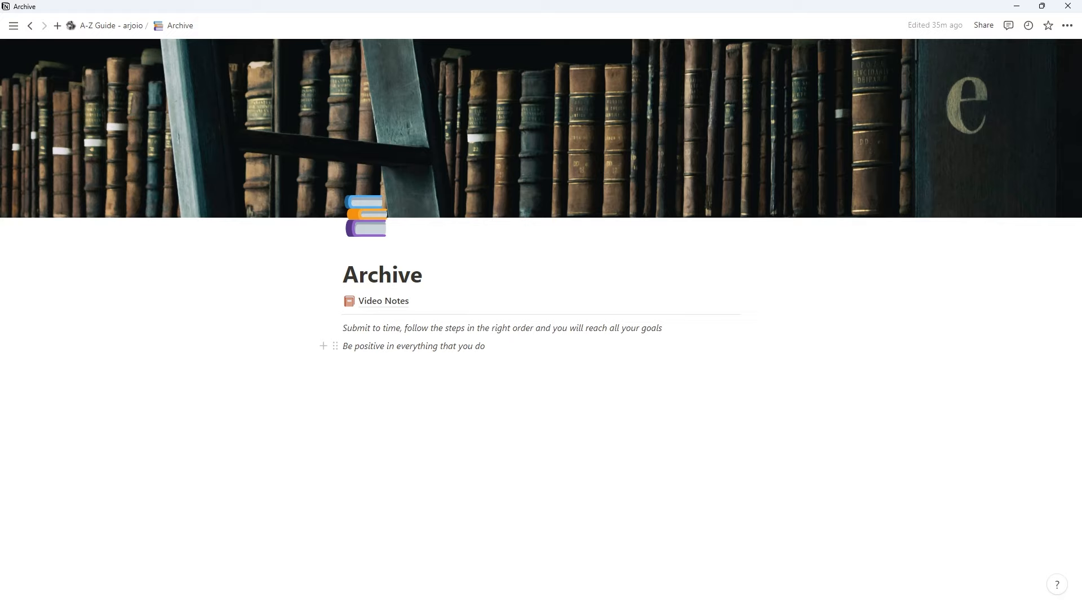
{"action": "left_click", "coordinate": [484, 344]}
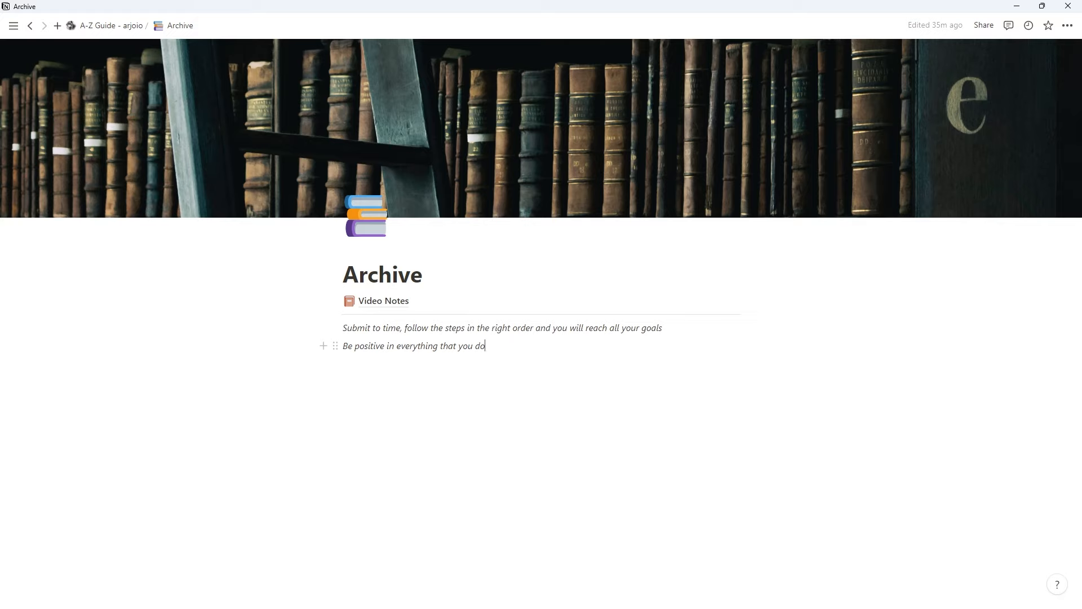